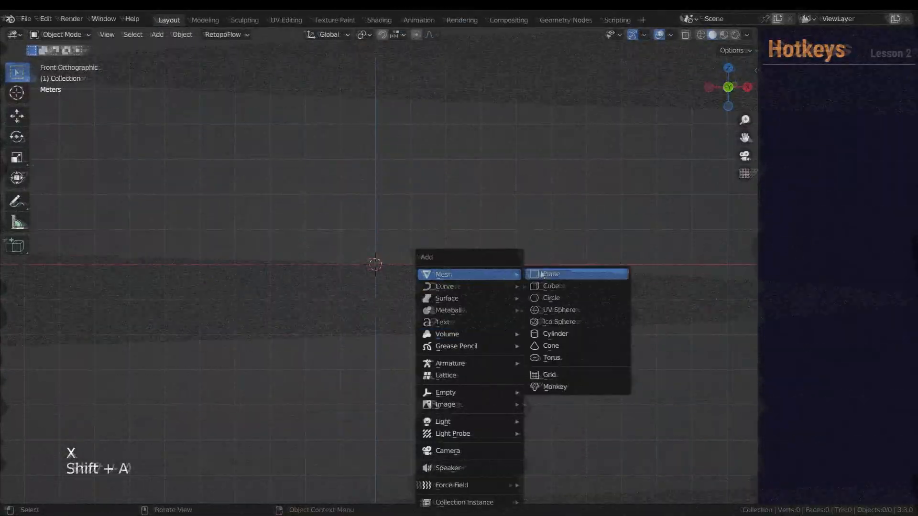
Step: Rotate the cube about its origin, reset it, then move it away from the world centre
click(551, 286)
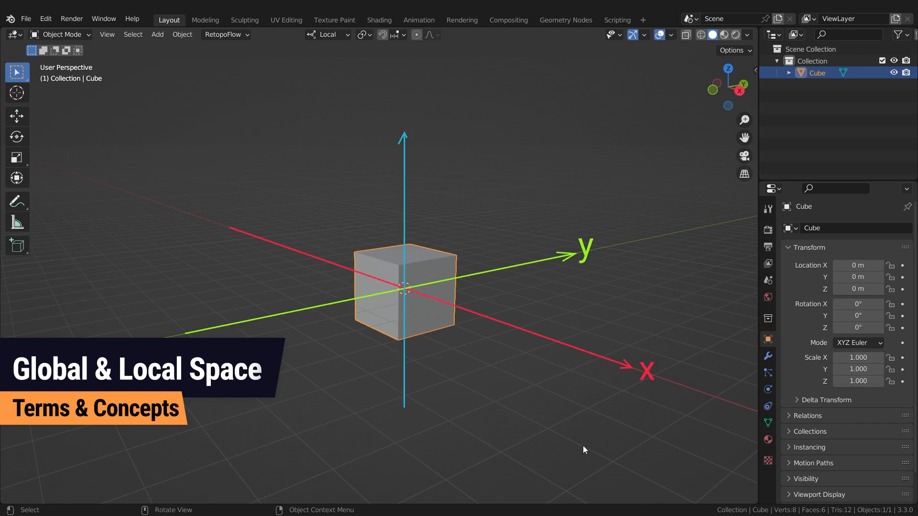
click(17, 116)
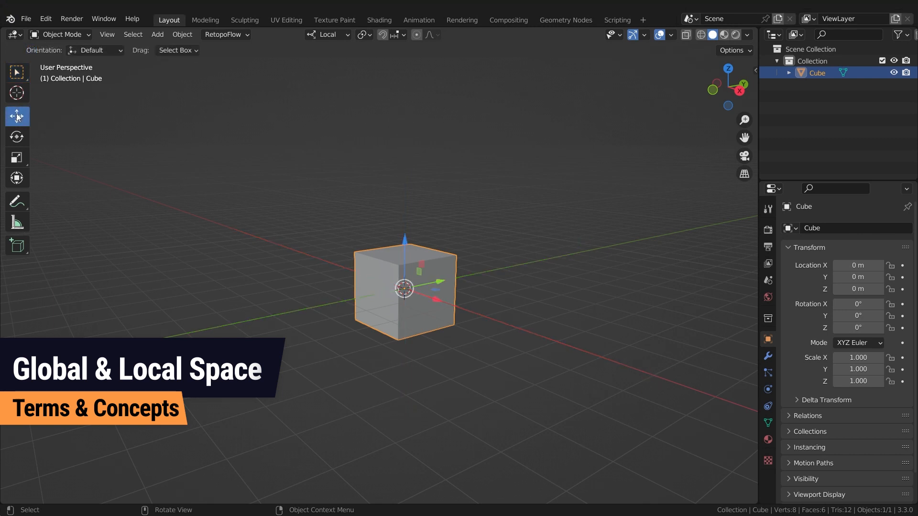
key(r)
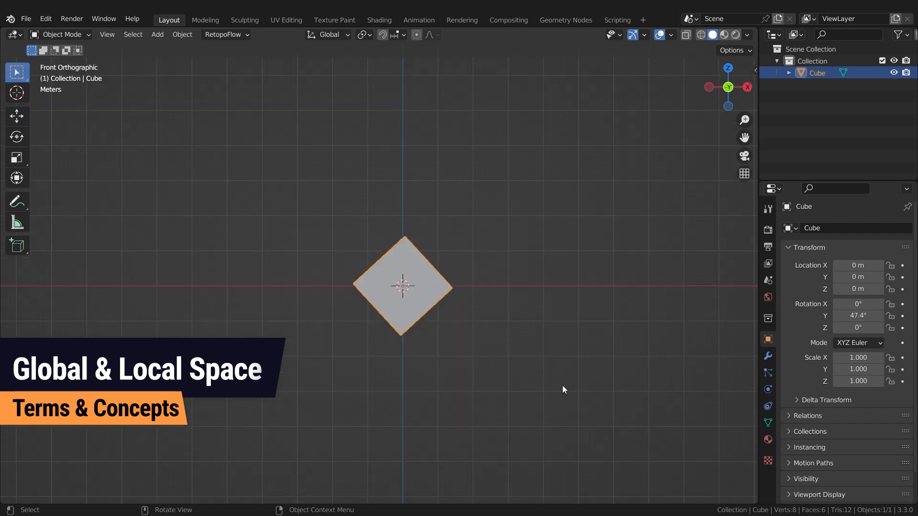
key(s)
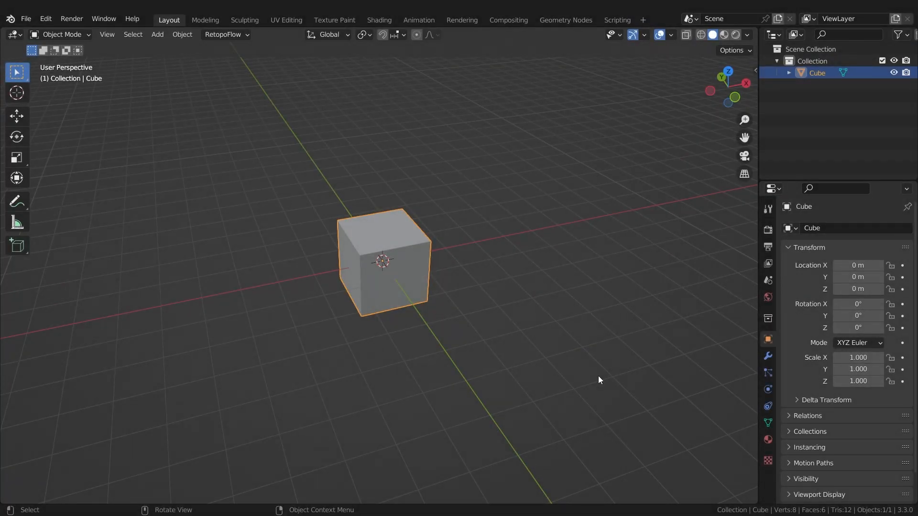
key(r)
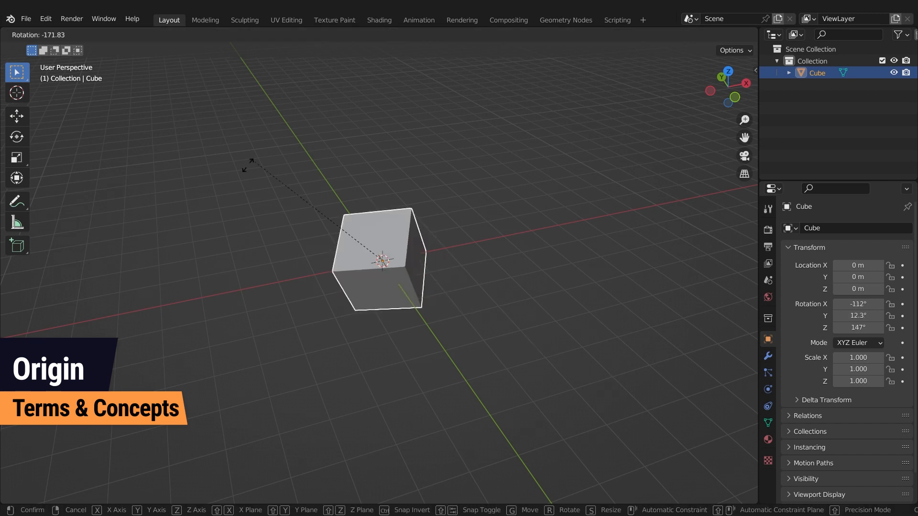
mouse_move(505, 212)
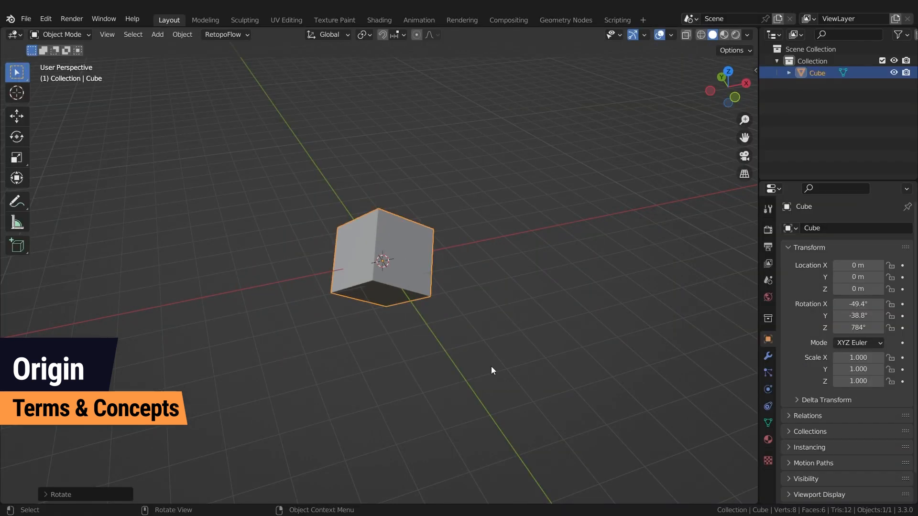
key(g)
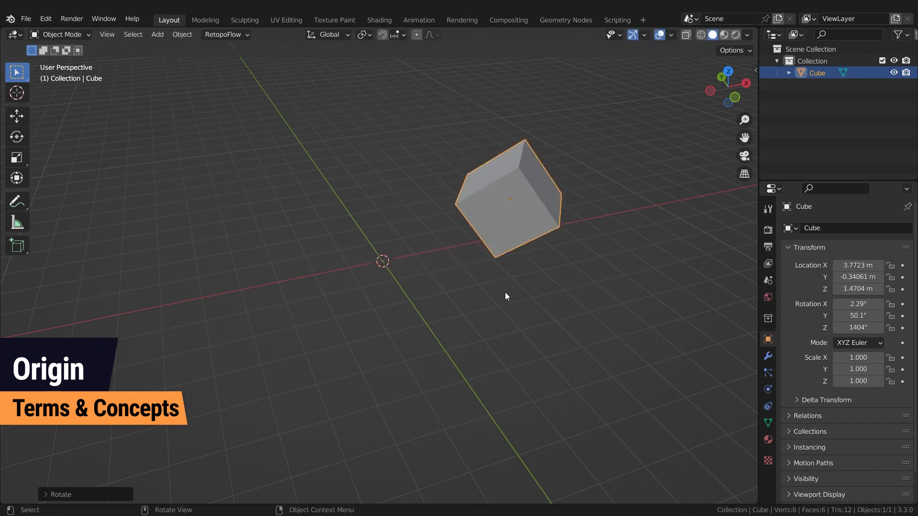
Step: Set the cube's origin to the 3D cursor at world centre, then snap the head's geometry to its origin
right_click(505, 296)
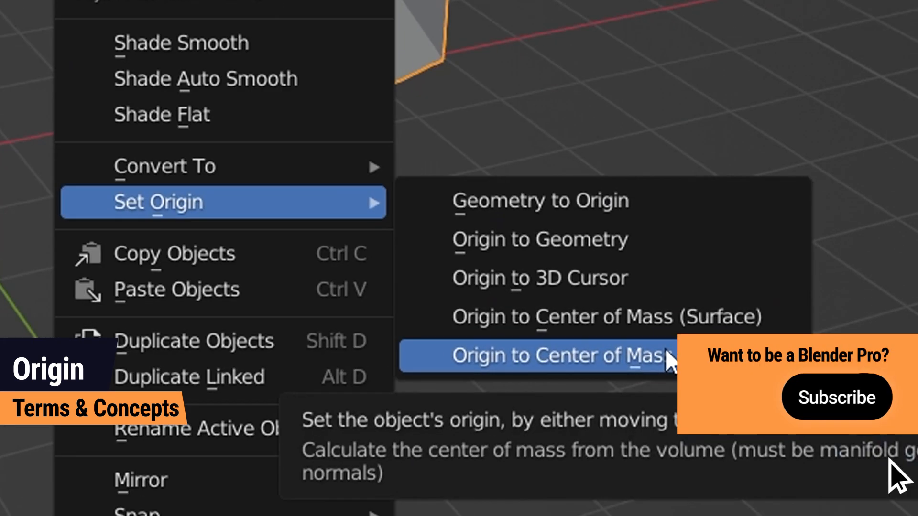
click(835, 398)
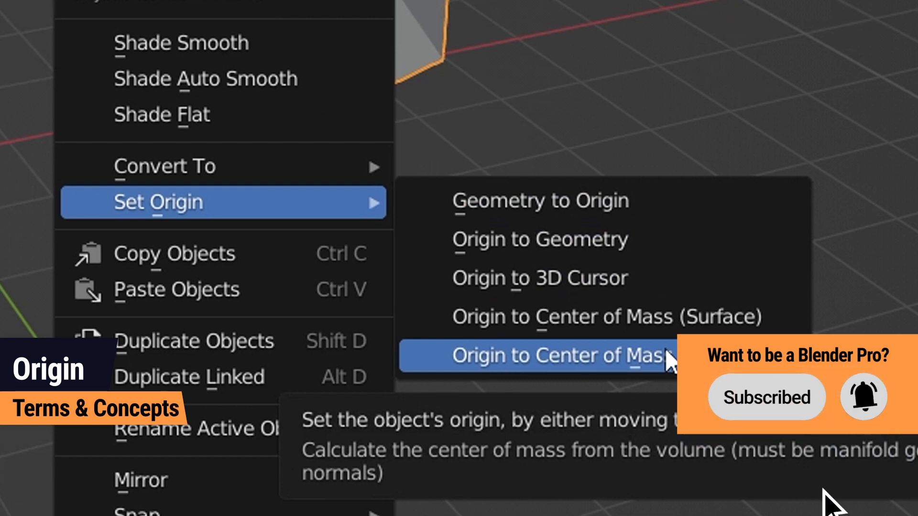
click(557, 356)
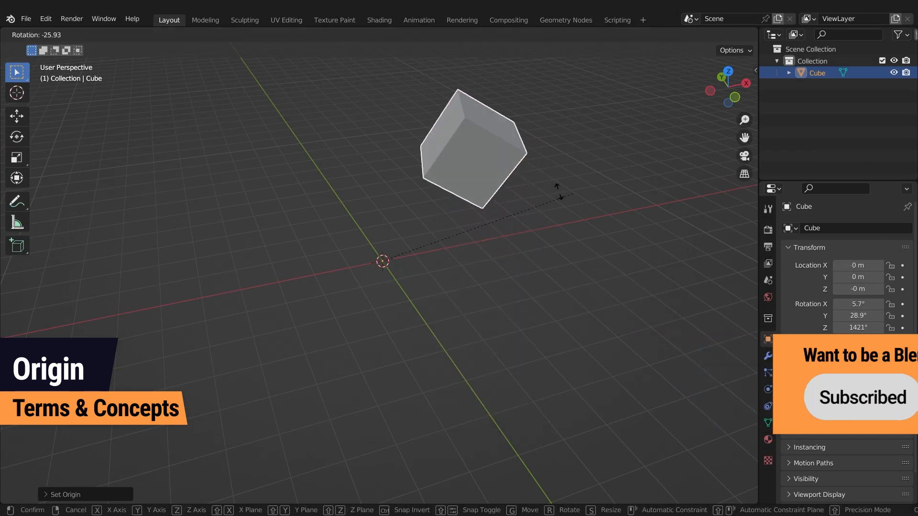
mouse_move(389, 222)
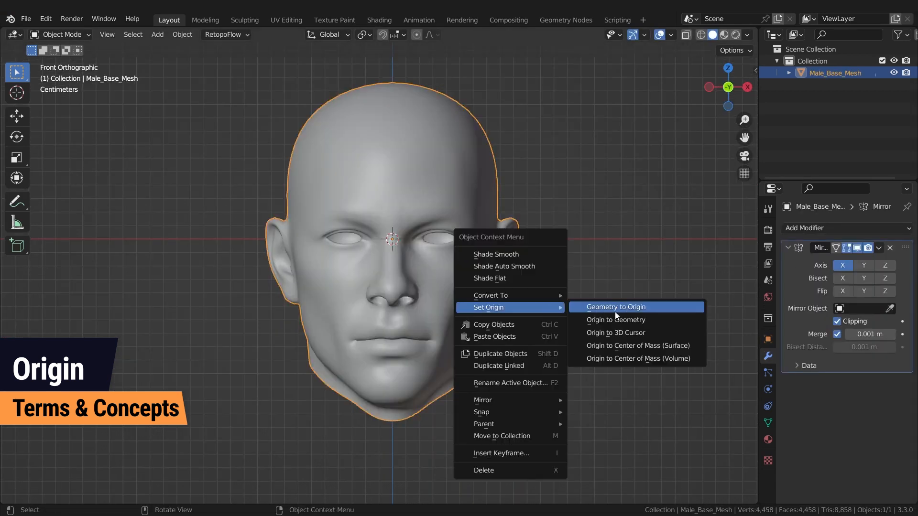
click(615, 307)
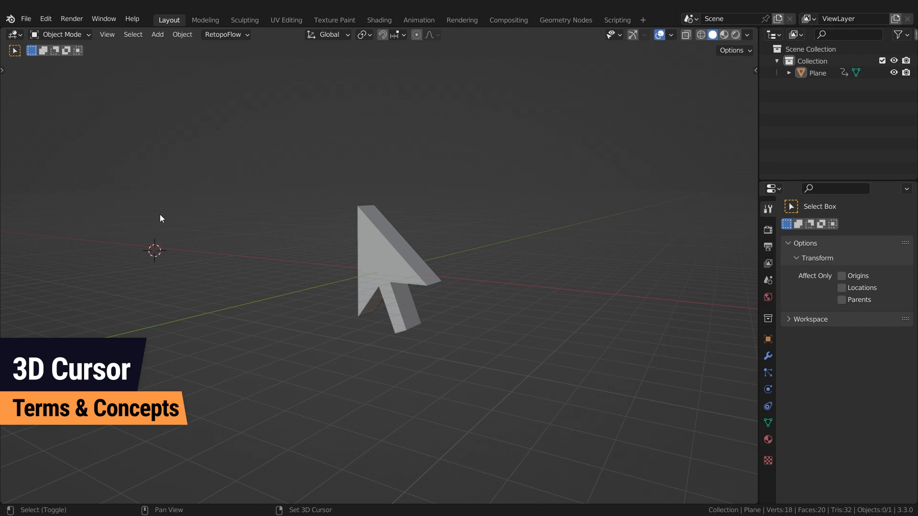
Step: Place the 3D cursor around the arrow mesh and add a cube at each cursor spot
click(156, 34)
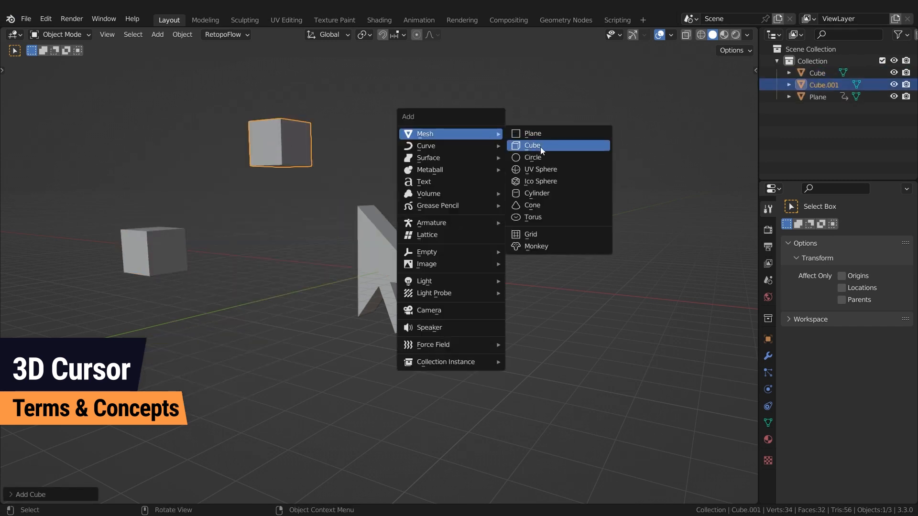
click(531, 145)
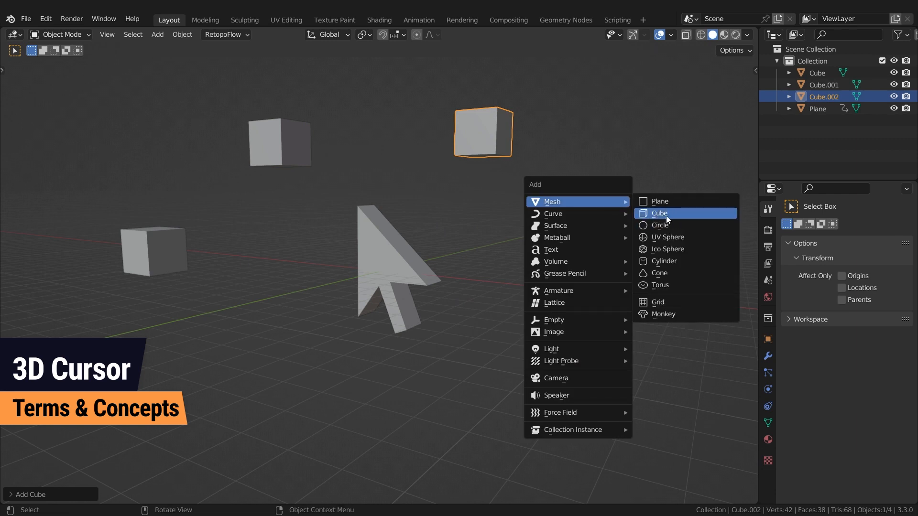
click(659, 214)
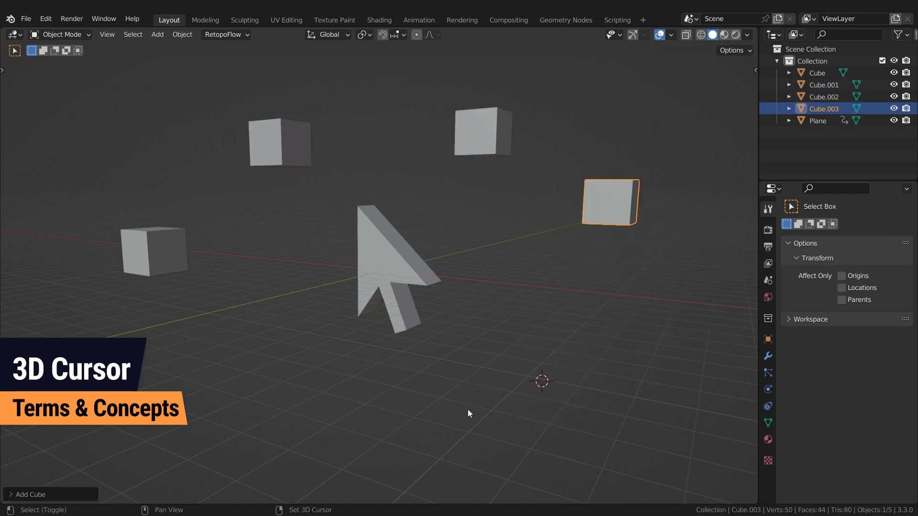
click(217, 363)
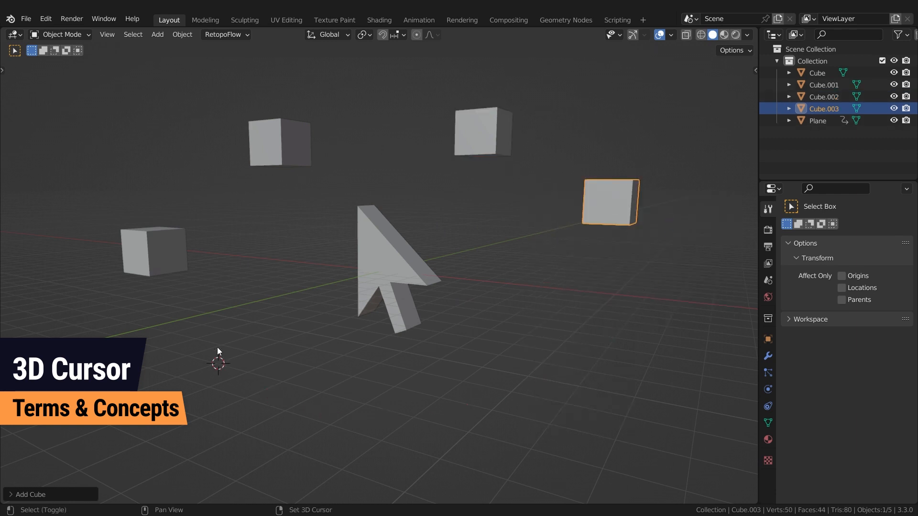
click(367, 187)
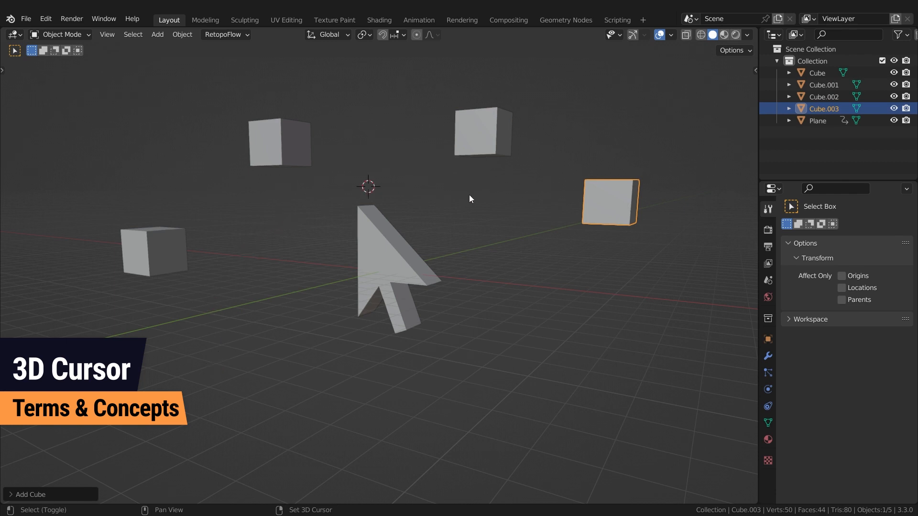
click(392, 387)
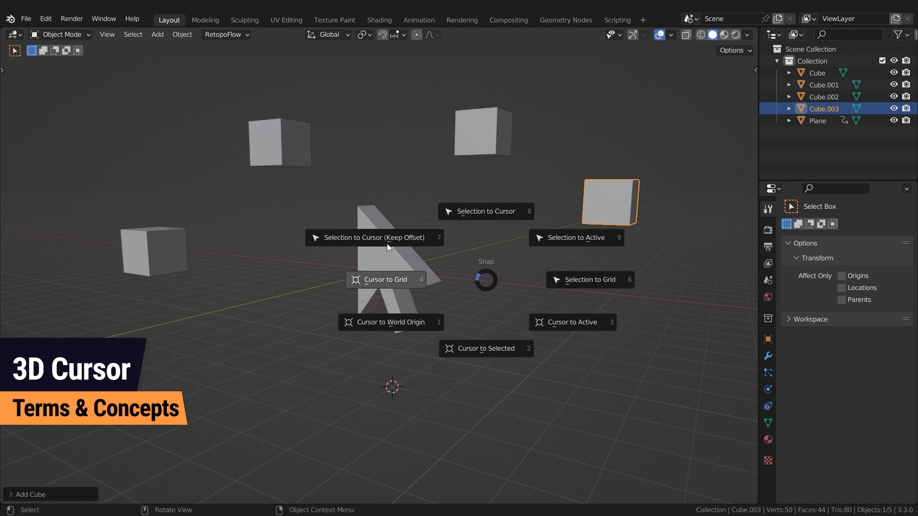
mouse_move(562, 328)
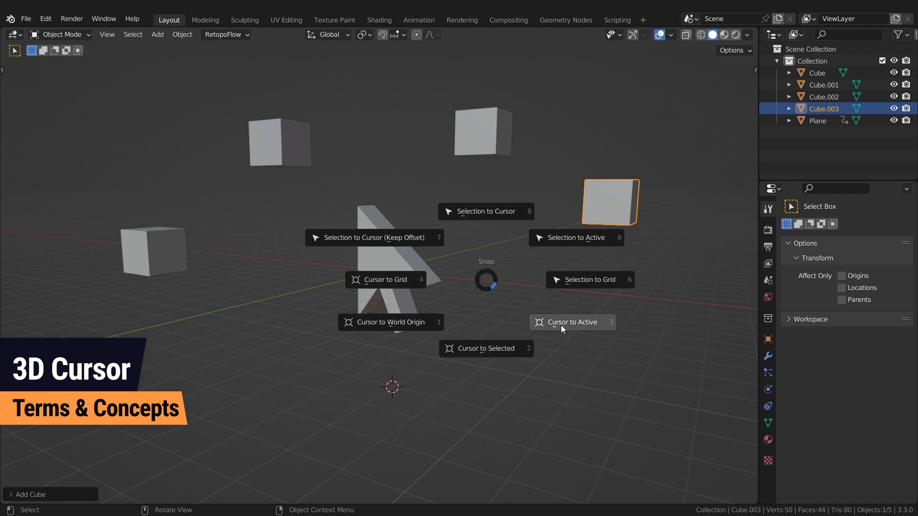
mouse_move(386, 280)
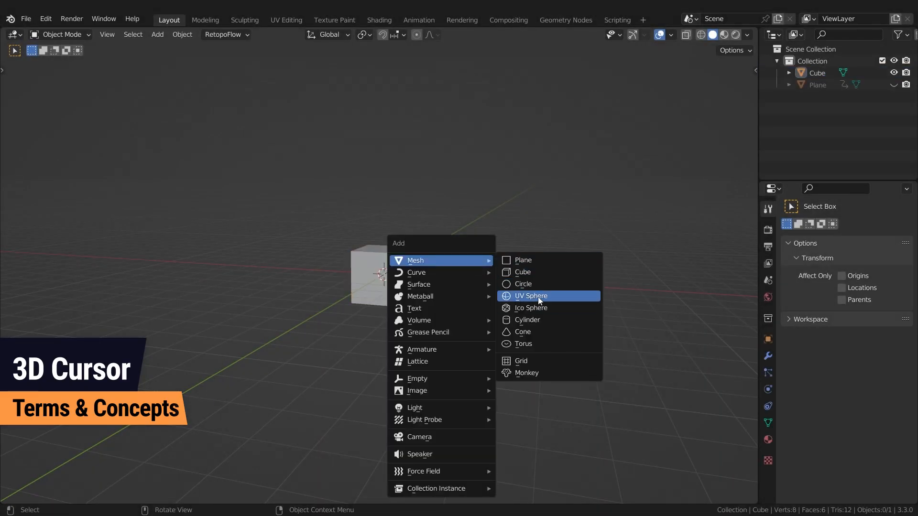
Step: Add a UV sphere at the 3D cursor, snap the cursor to a cube corner, and recentre the sphere's origin
click(531, 296)
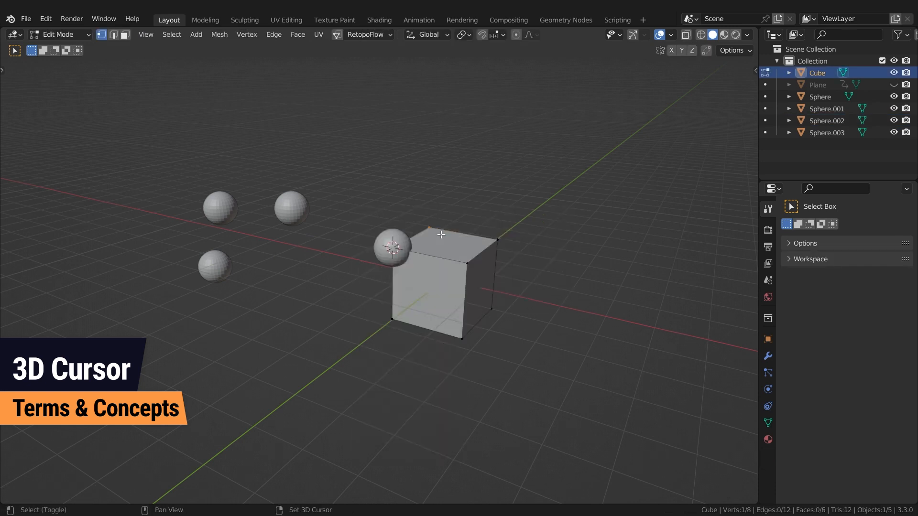
key(shift+s)
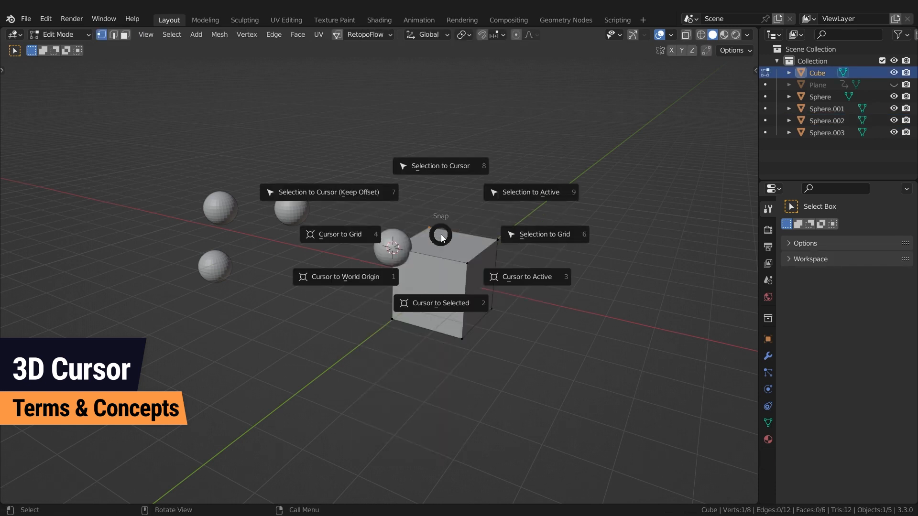
mouse_move(439, 304)
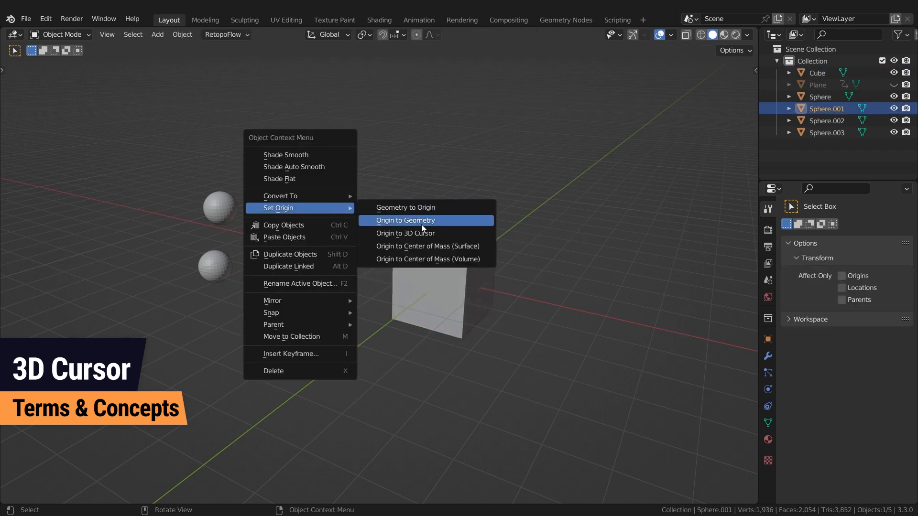
click(404, 220)
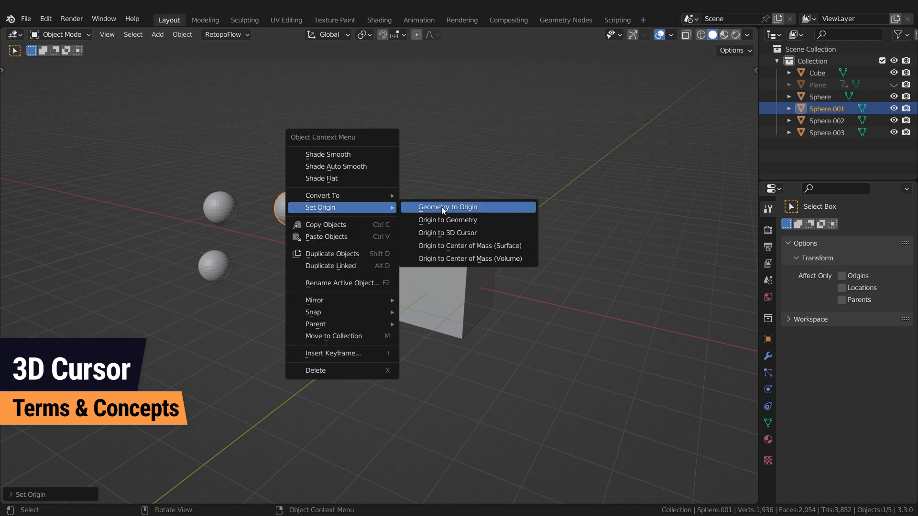
click(447, 206)
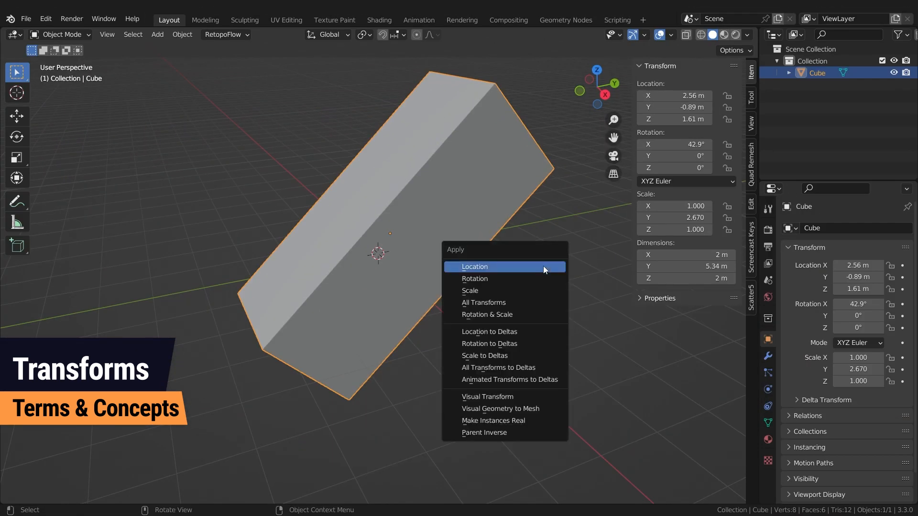
mouse_move(542, 303)
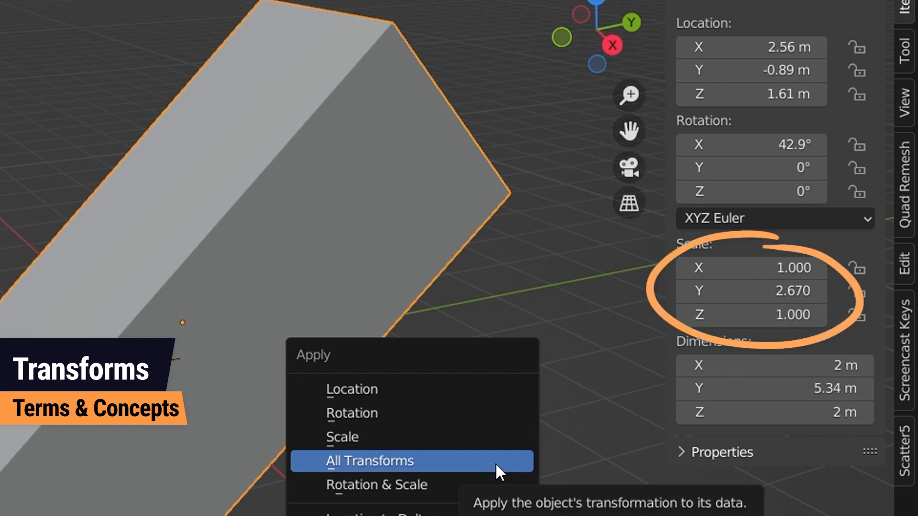
Step: Apply All Transforms to the rotated, stretched box via Ctrl+A
click(367, 461)
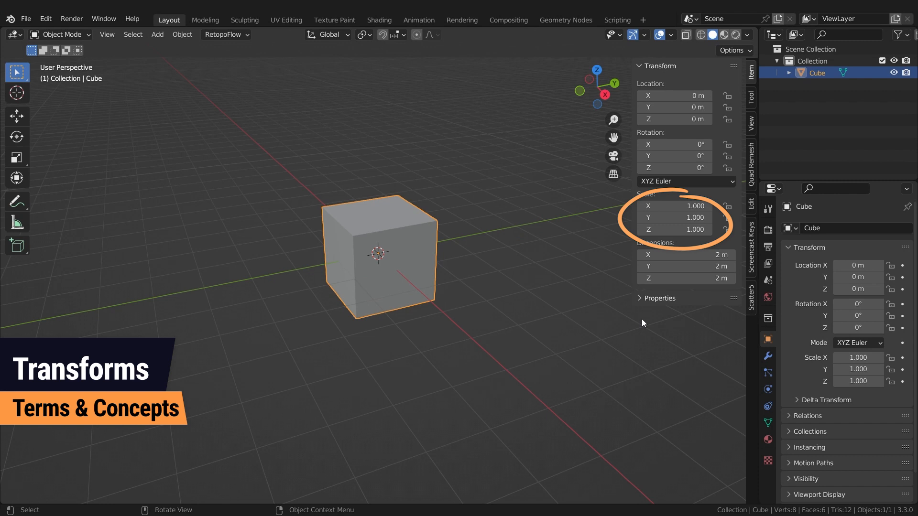
Step: Set Scale Z to 2, apply the scale, then set Scale Z to 0.5
double_click(674, 228)
text(2.000)
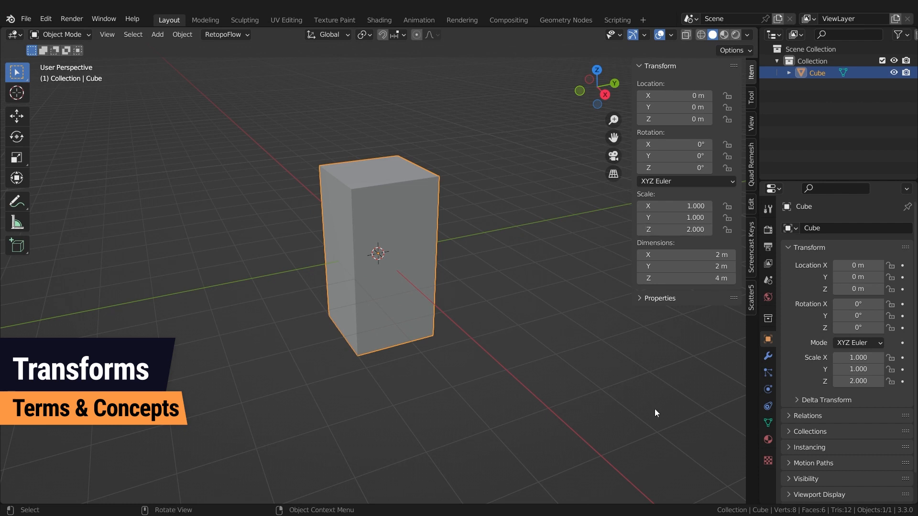
mouse_move(502, 287)
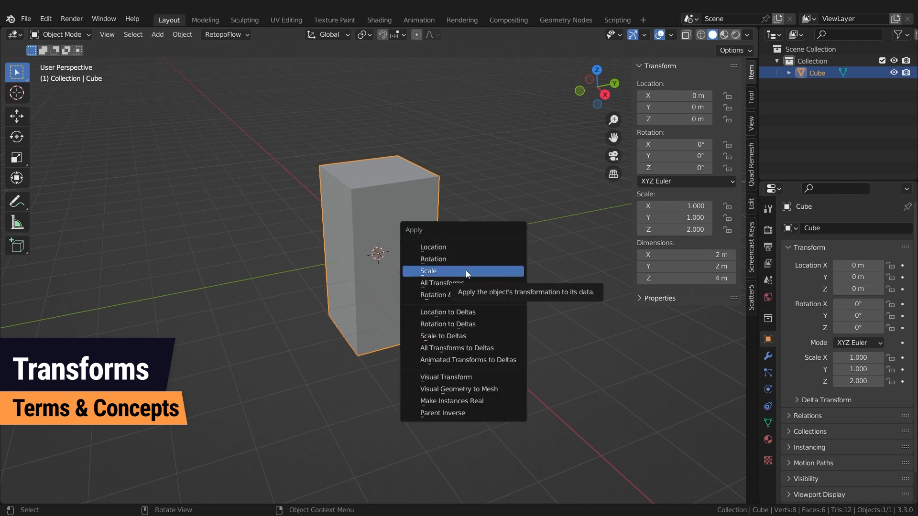
click(429, 270)
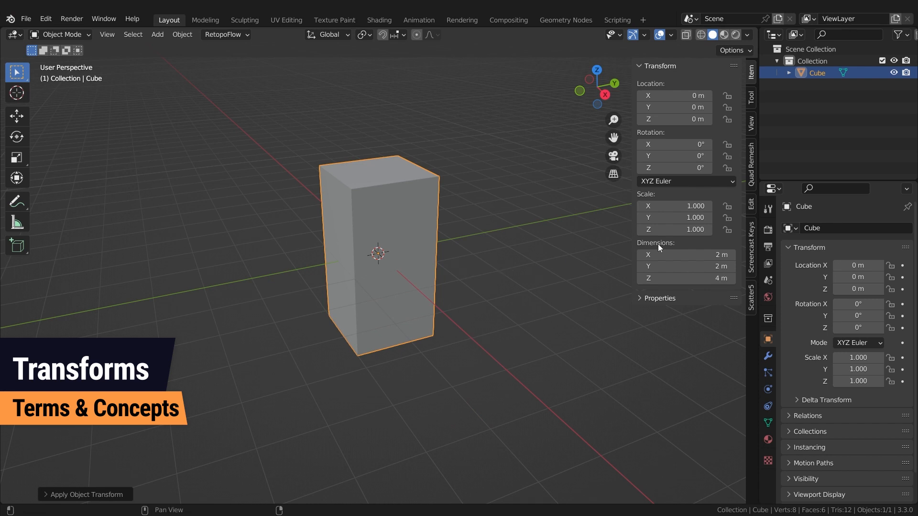
double_click(673, 228)
text(0.500)
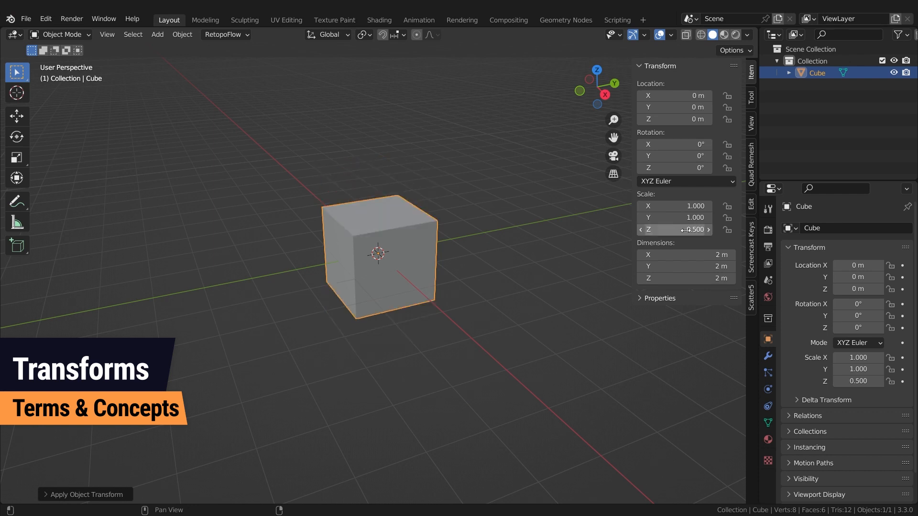
click(511, 336)
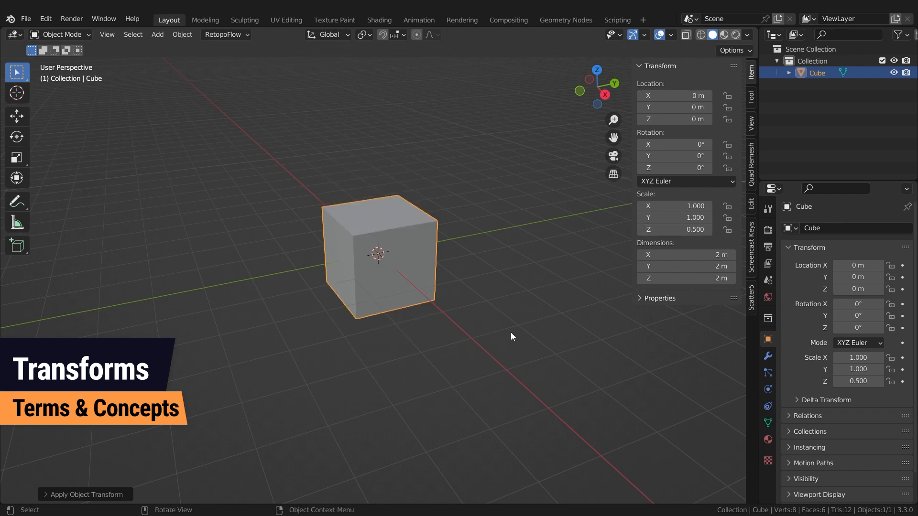
mouse_move(581, 273)
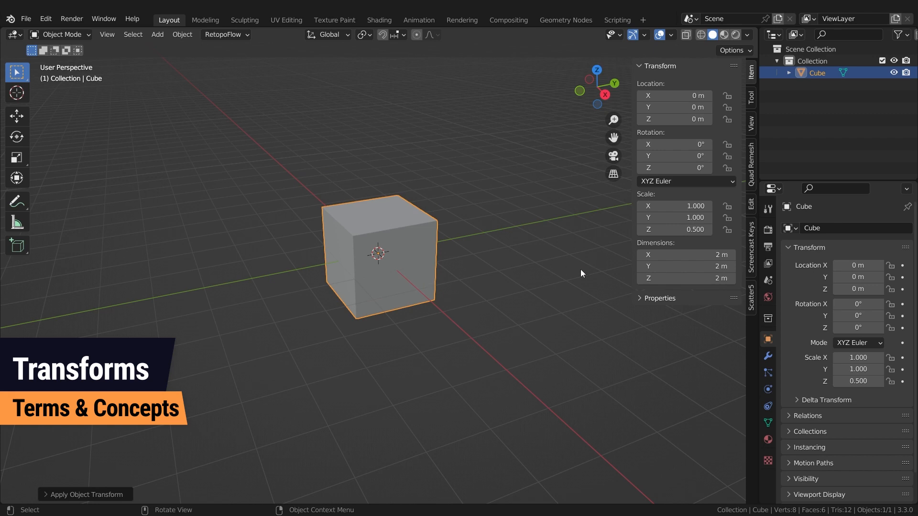
mouse_move(708, 245)
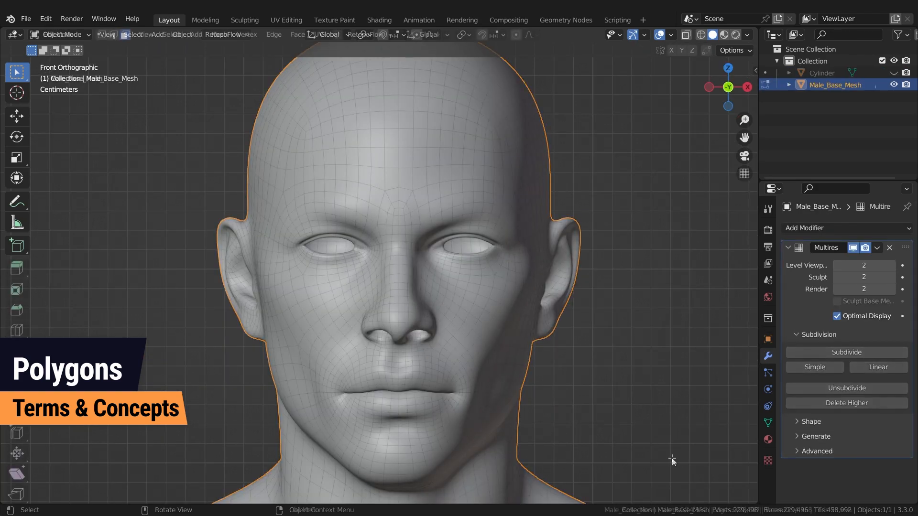
Step: Toggle Edit Mode on the male head base mesh in front view
key(Tab)
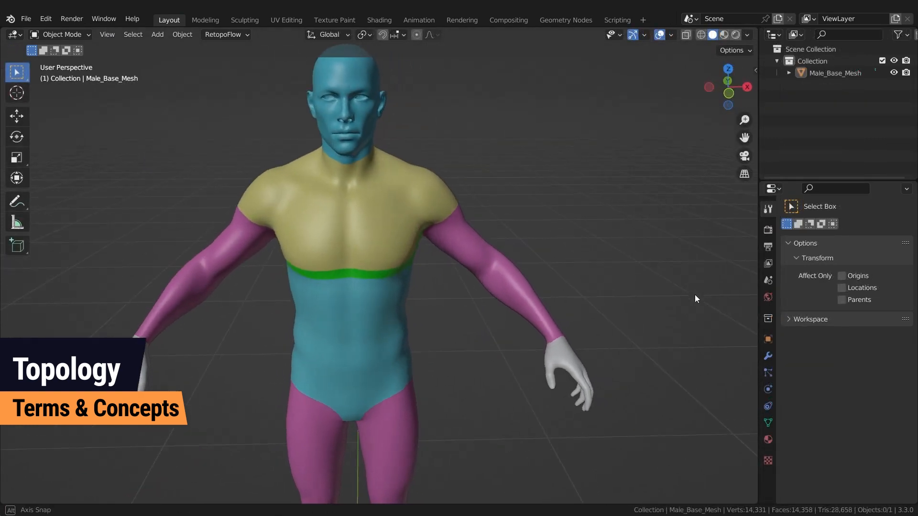
Step: Enter Edit Mode on the head and loop-select the edges around the lips
key(Tab)
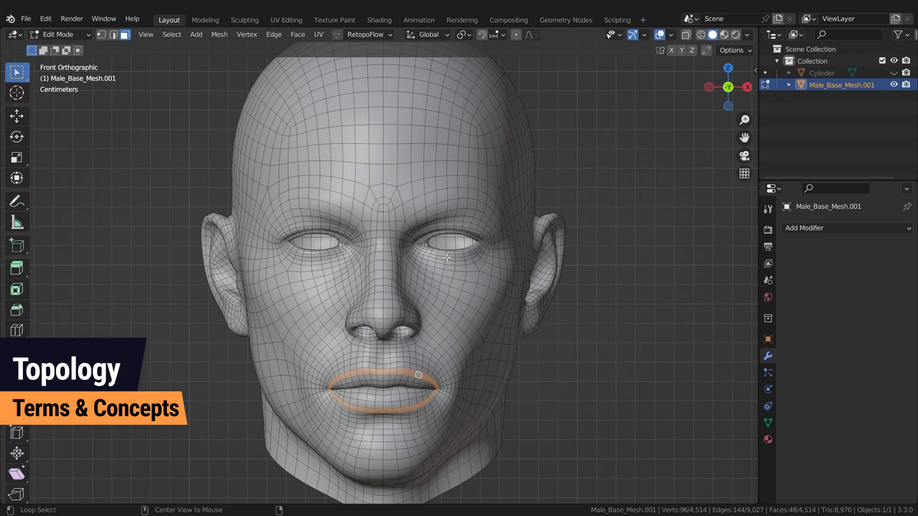
click(419, 105)
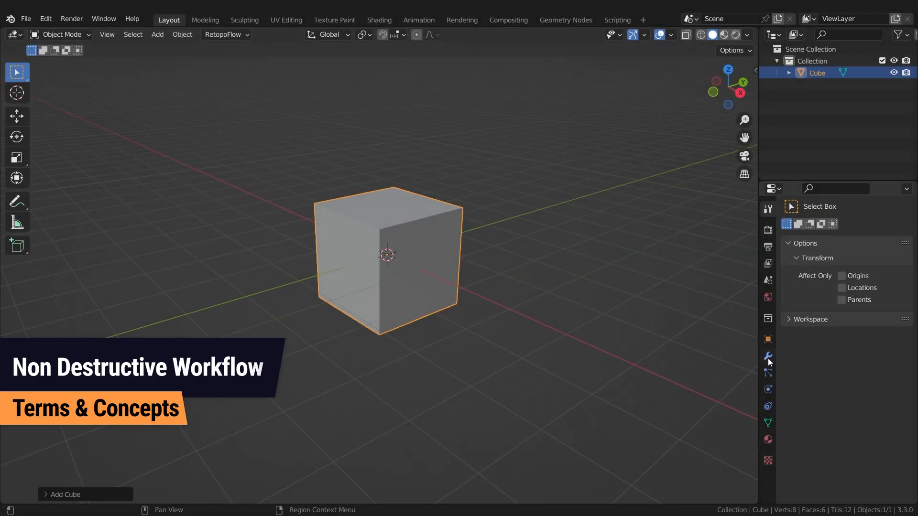
Step: Add a Multiresolution modifier and subdivide the cube into a smooth sphere
click(768, 356)
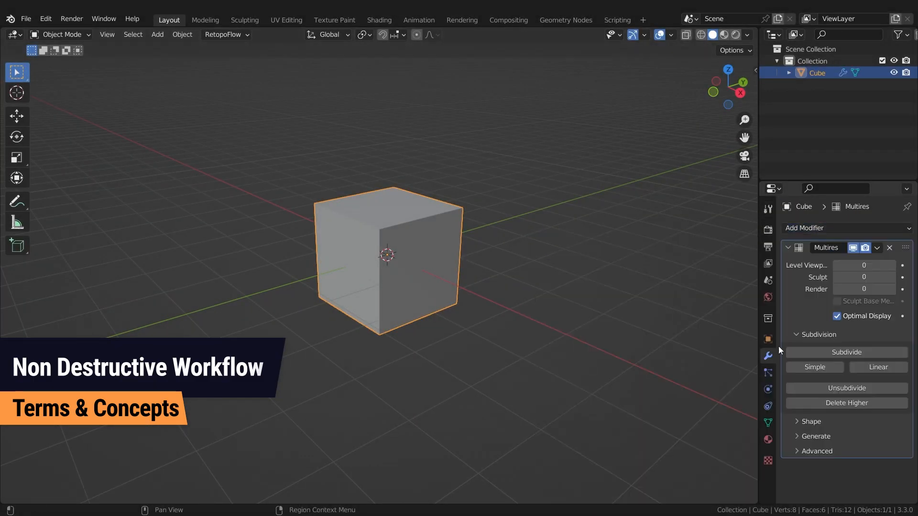
click(847, 352)
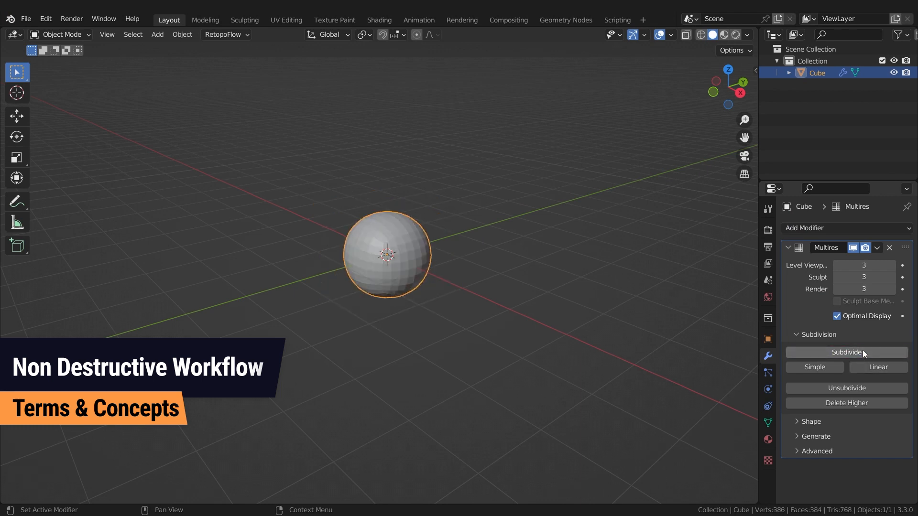
key(Tab)
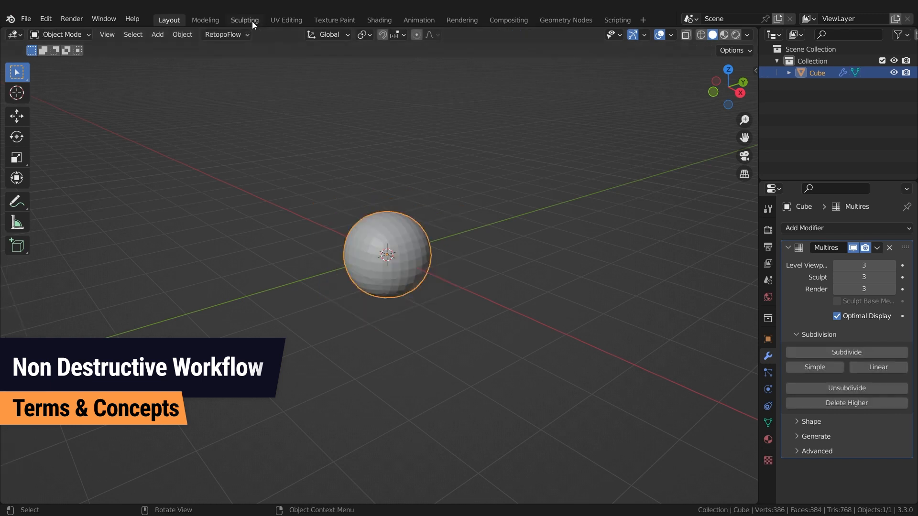
Step: In the Sculpting workspace, pull part of the sphere's surface outward with the Grab brush
click(244, 19)
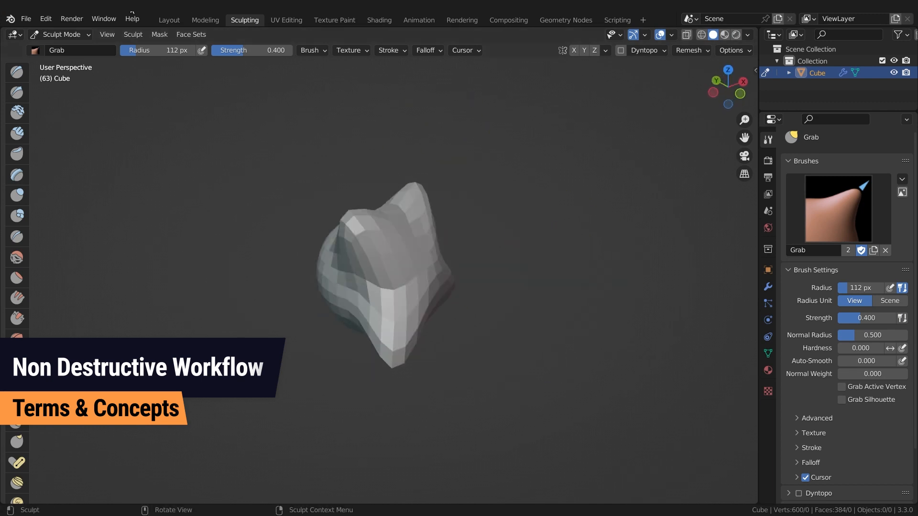
click(168, 19)
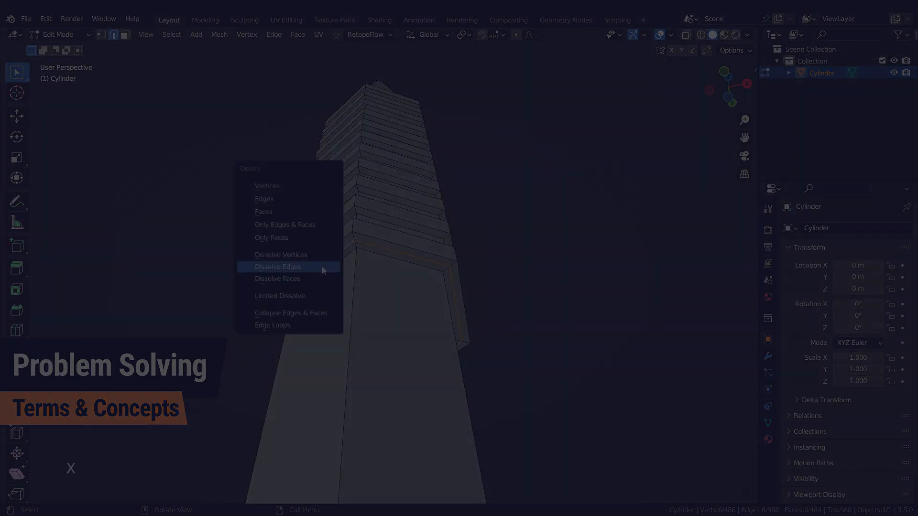
Step: Dissolve the selected edges of the stacked cylinder with X > Dissolve Edges
click(277, 267)
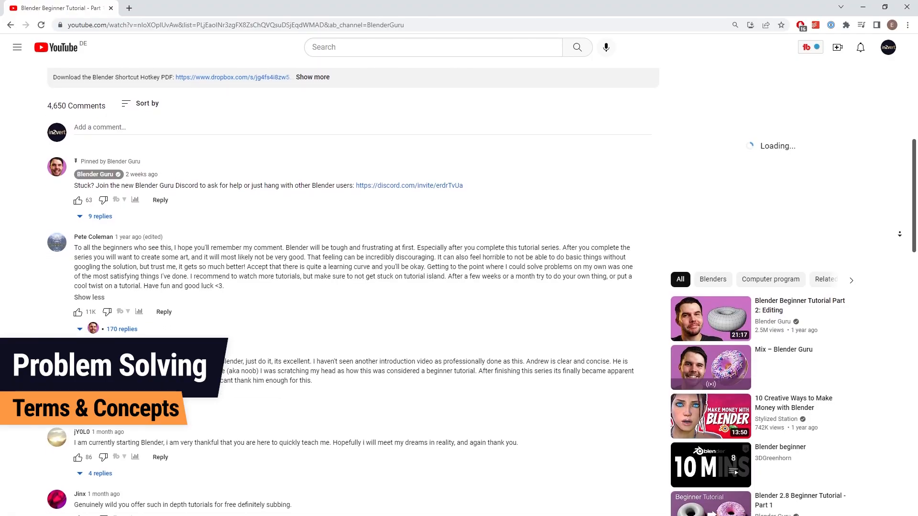
Step: Scroll down through the YouTube comments on the Blender tutorial
scroll(down, 3)
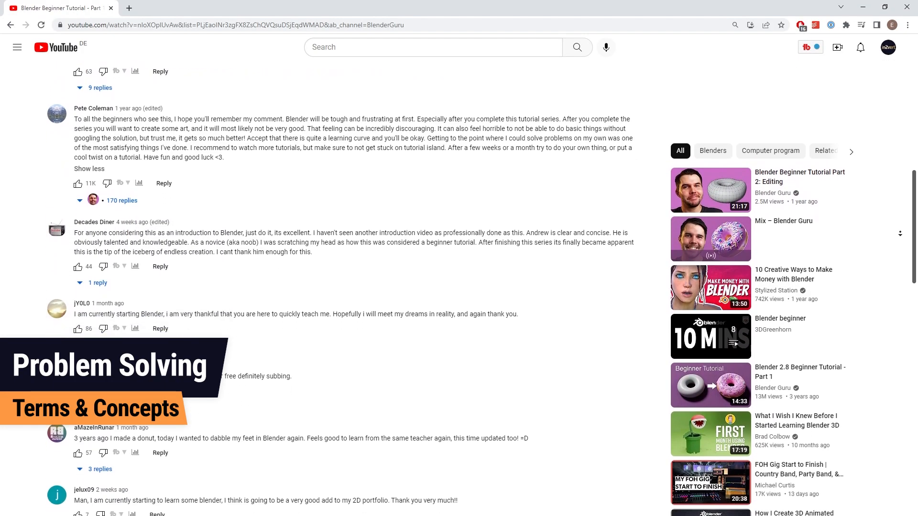
scroll(down, 3)
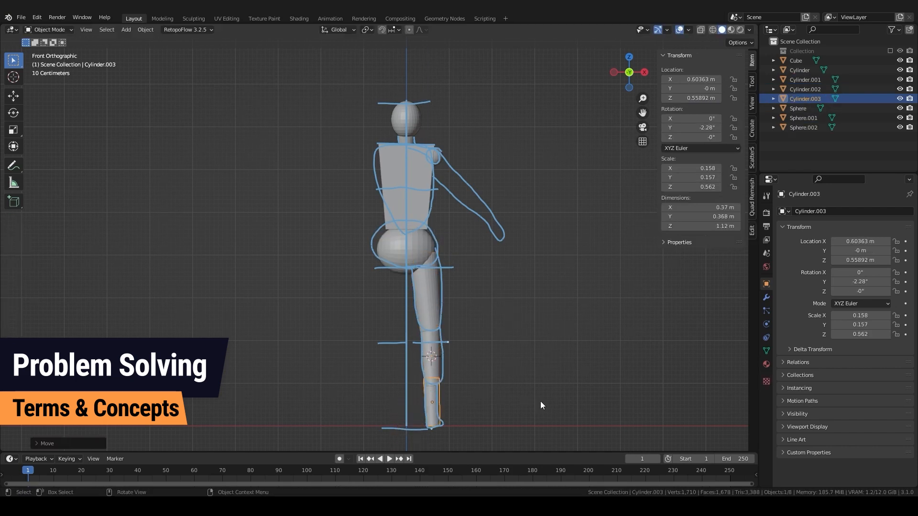
Step: Finish sculpting the female base mesh and switch it back to Object Mode
click(193, 18)
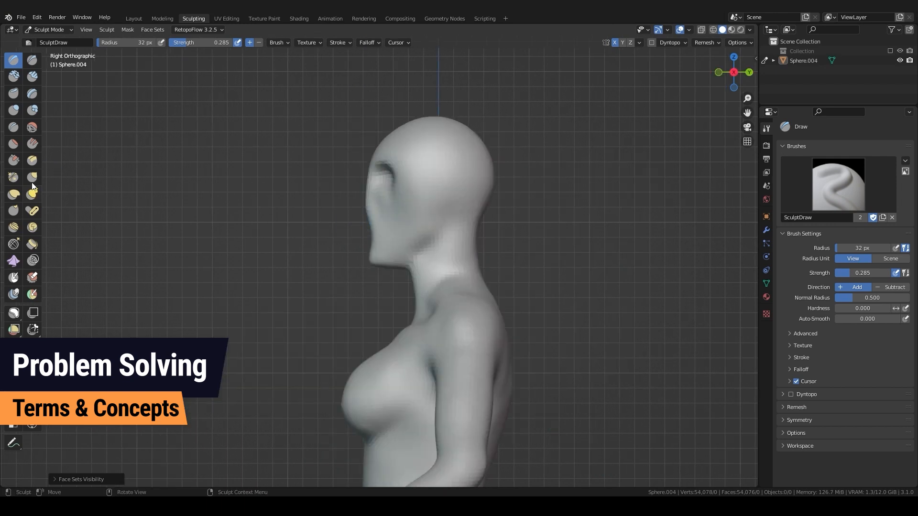
click(32, 178)
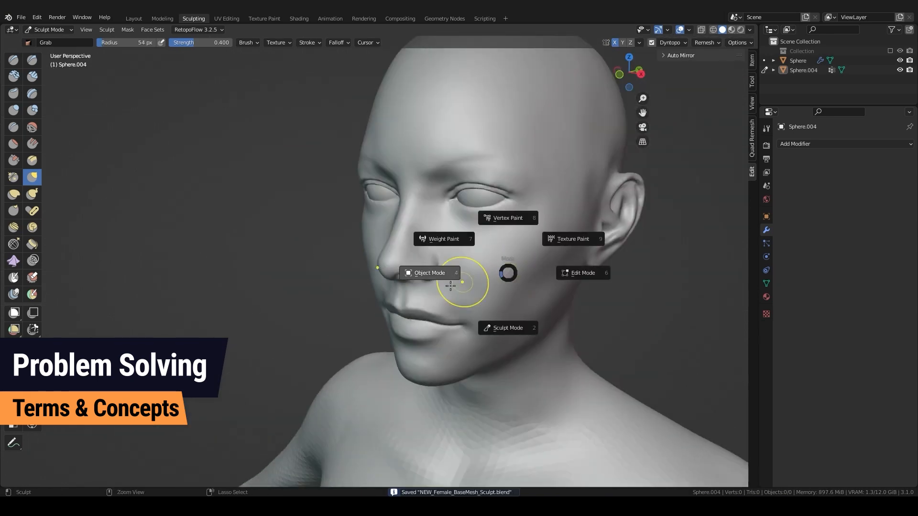
click(430, 272)
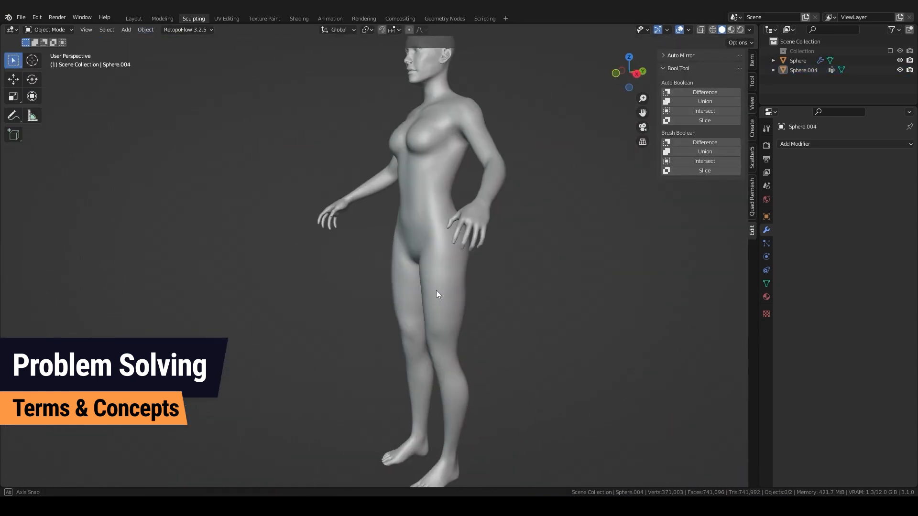